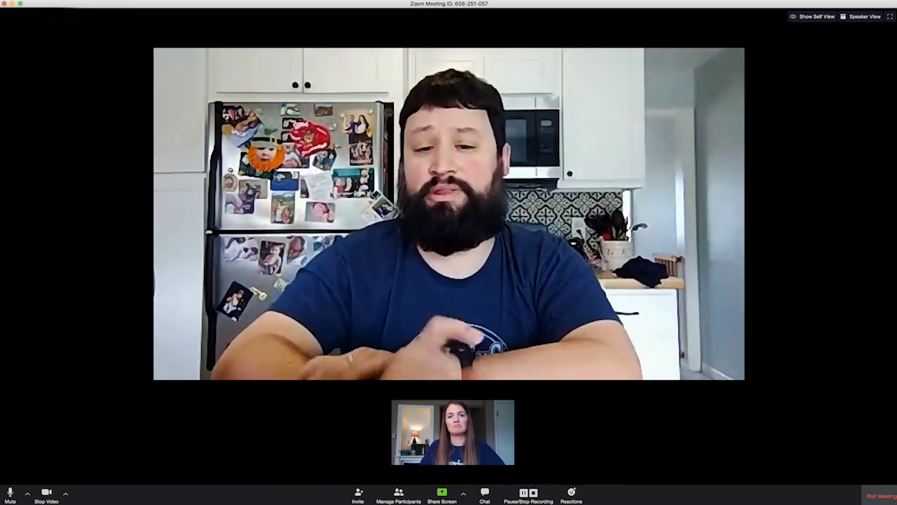
left_click(865, 16)
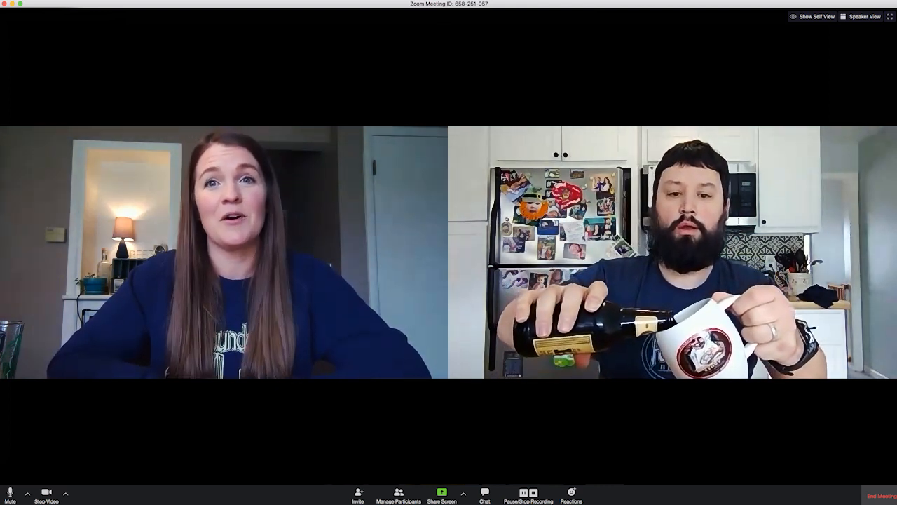
left_click(865, 16)
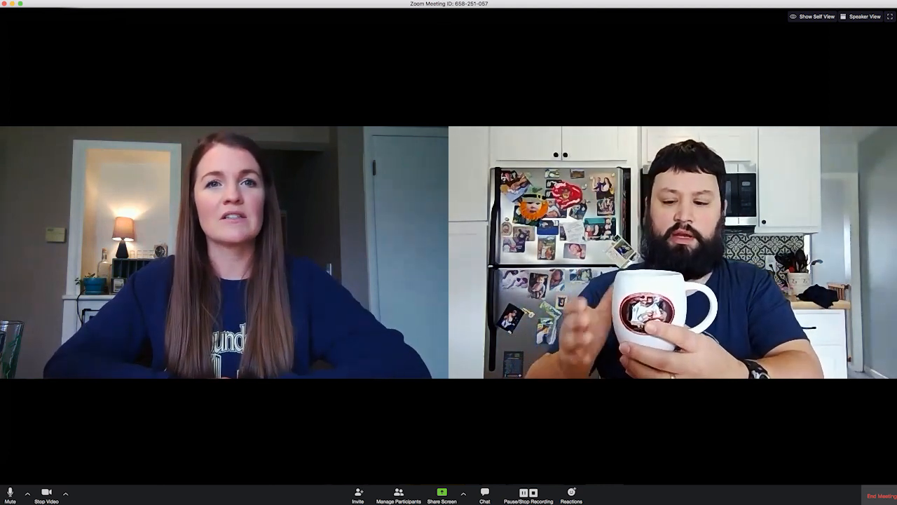
left_click(866, 17)
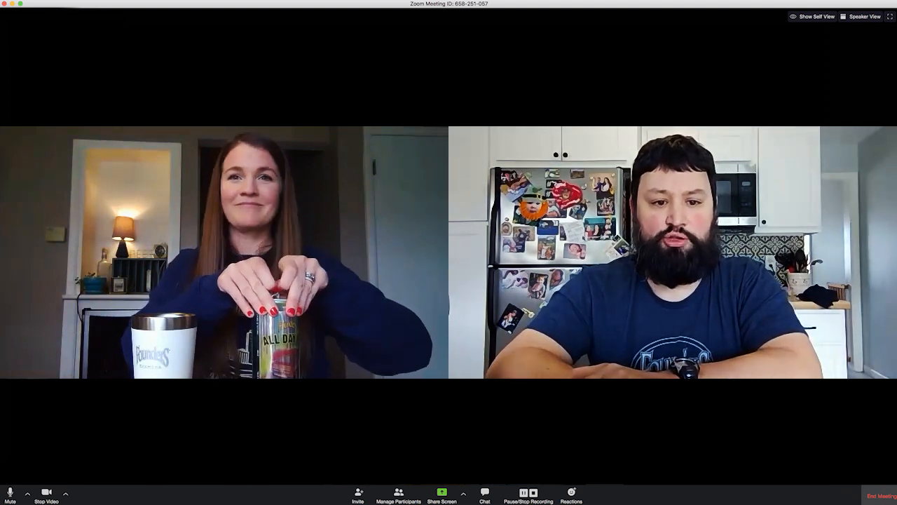
left_click(865, 16)
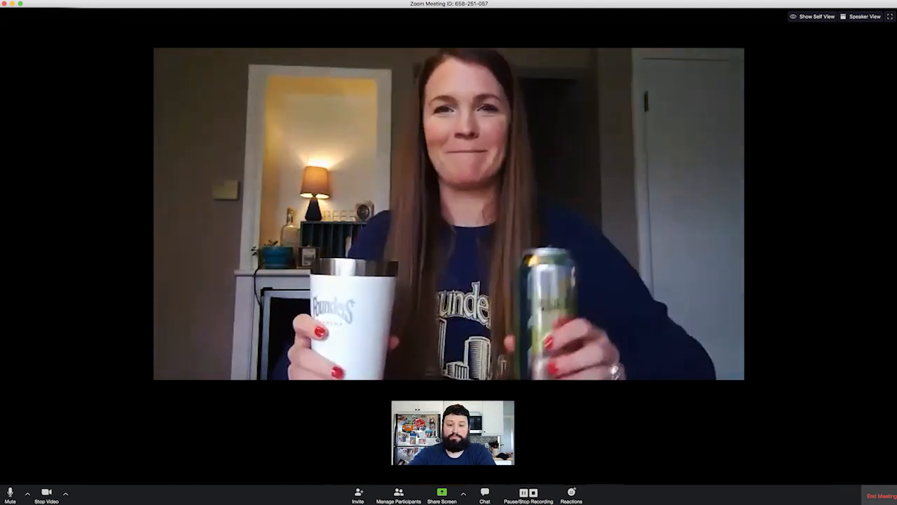
left_click(864, 16)
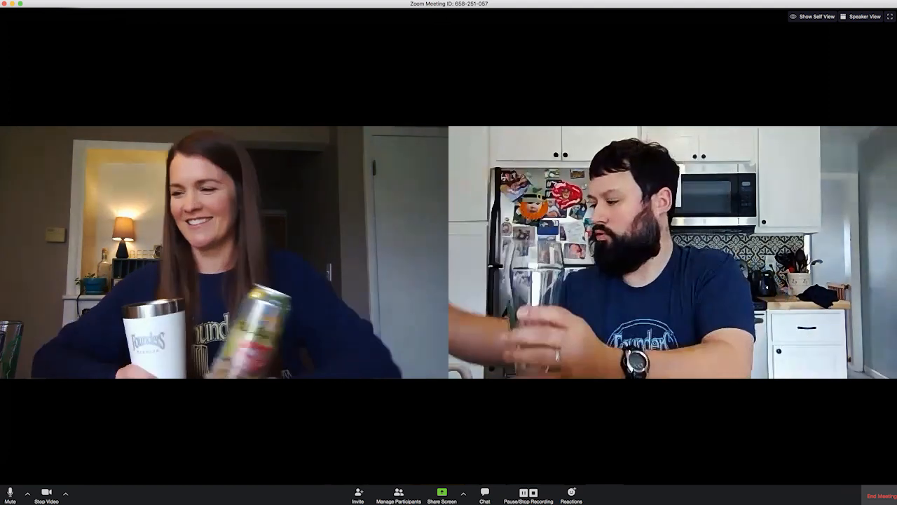
left_click(865, 16)
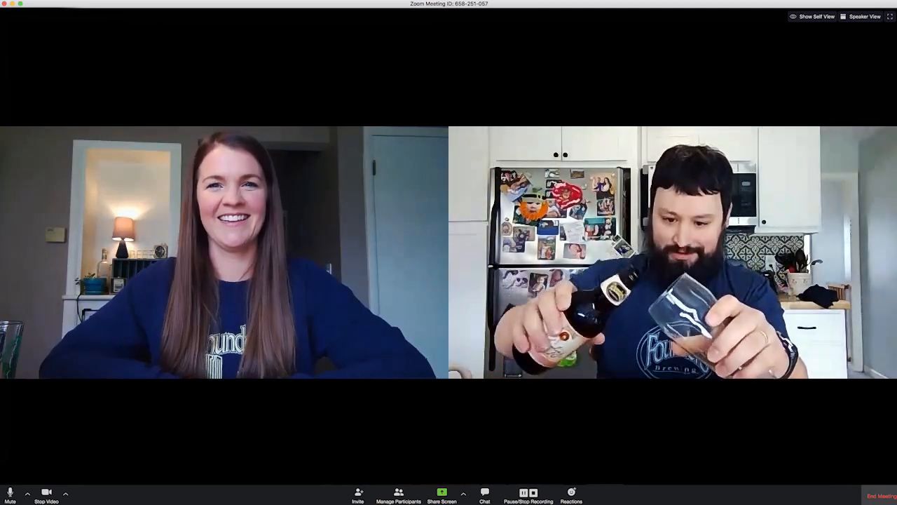
left_click(865, 16)
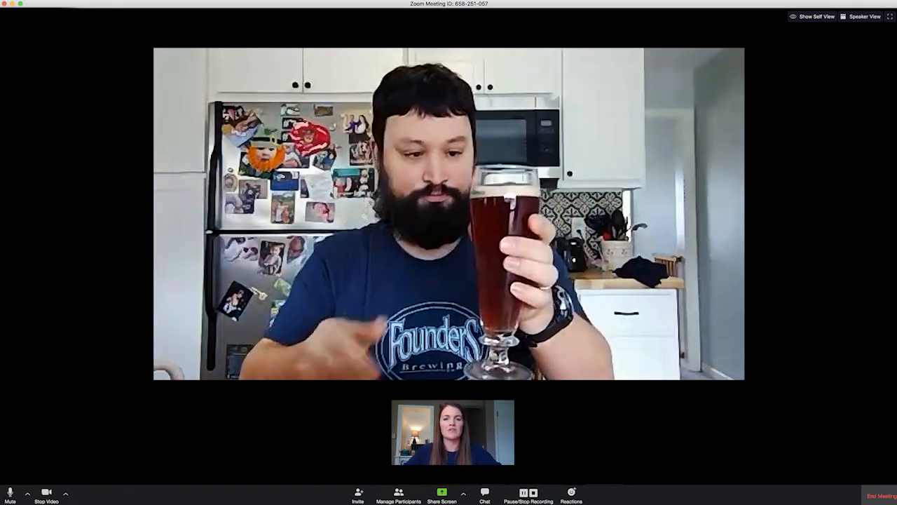
left_click(866, 16)
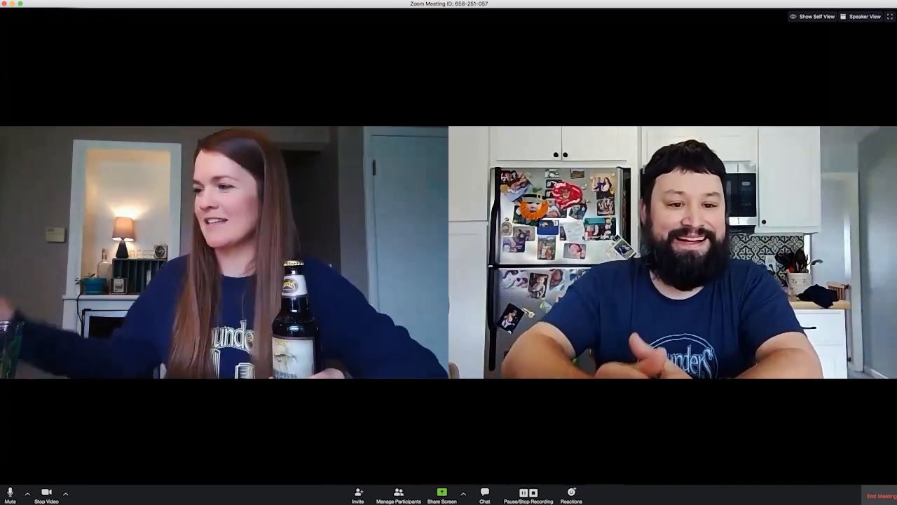
left_click(865, 16)
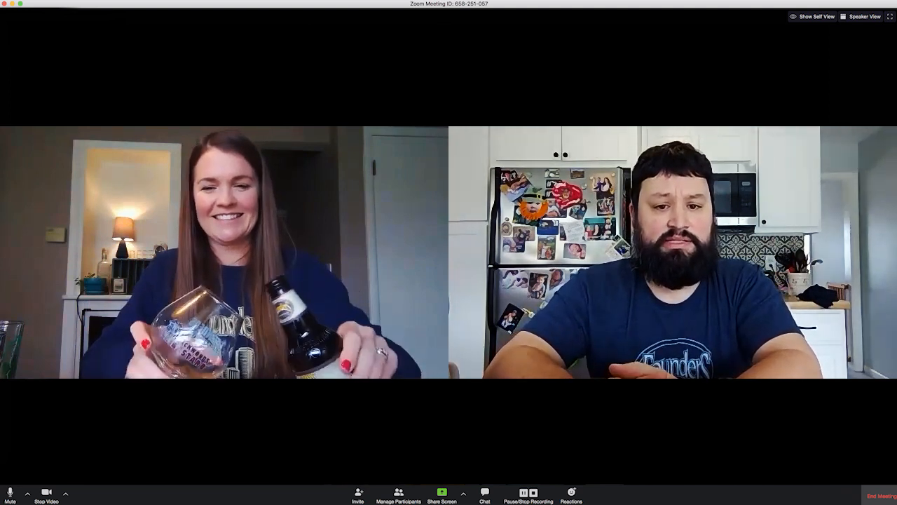
left_click(865, 16)
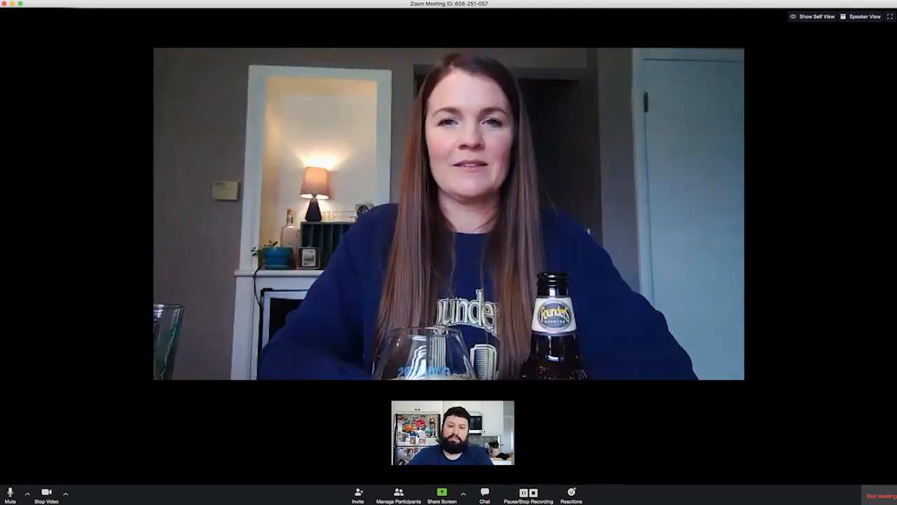
left_click(866, 16)
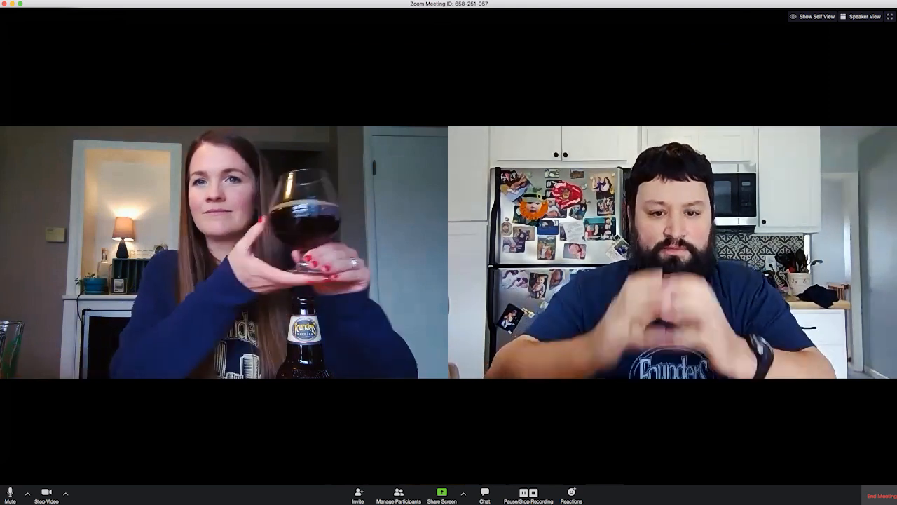
left_click(865, 17)
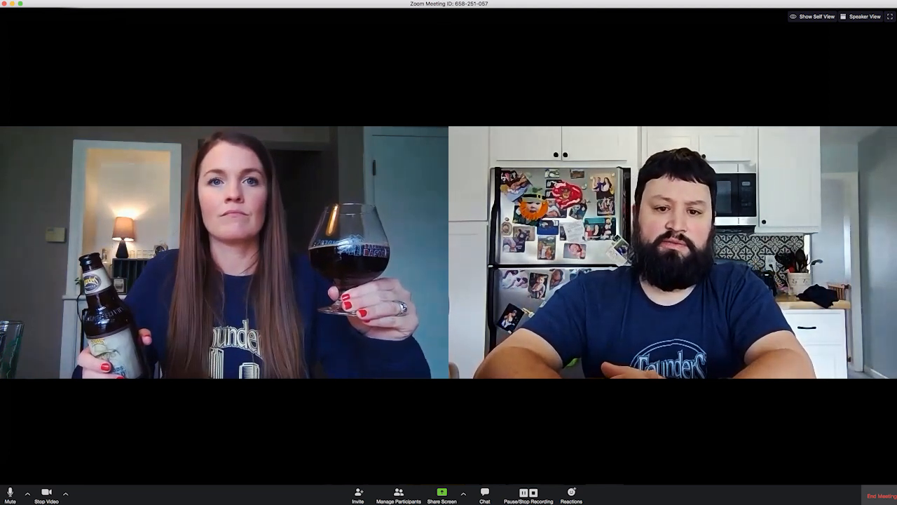
left_click(865, 16)
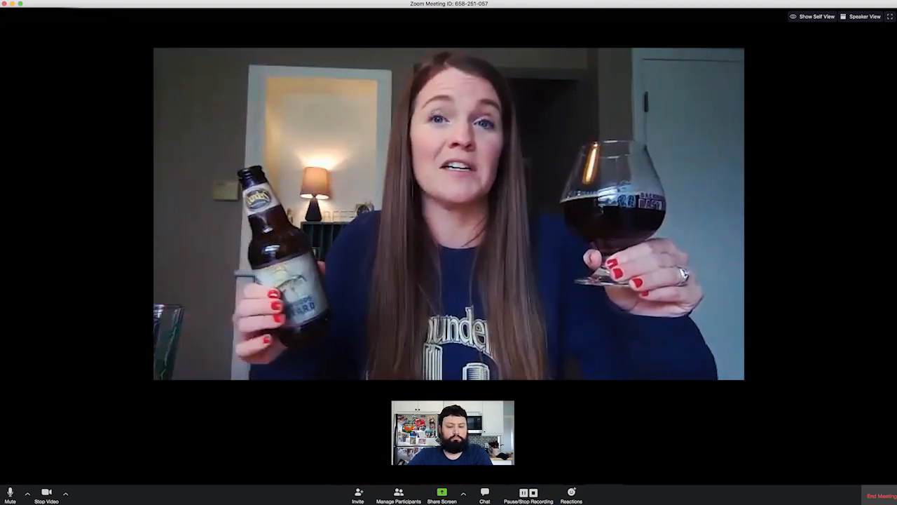
left_click(865, 16)
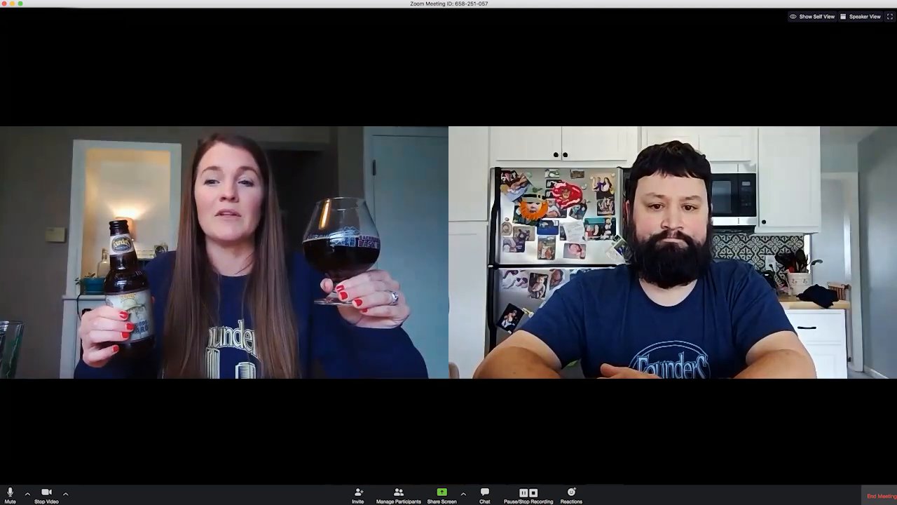